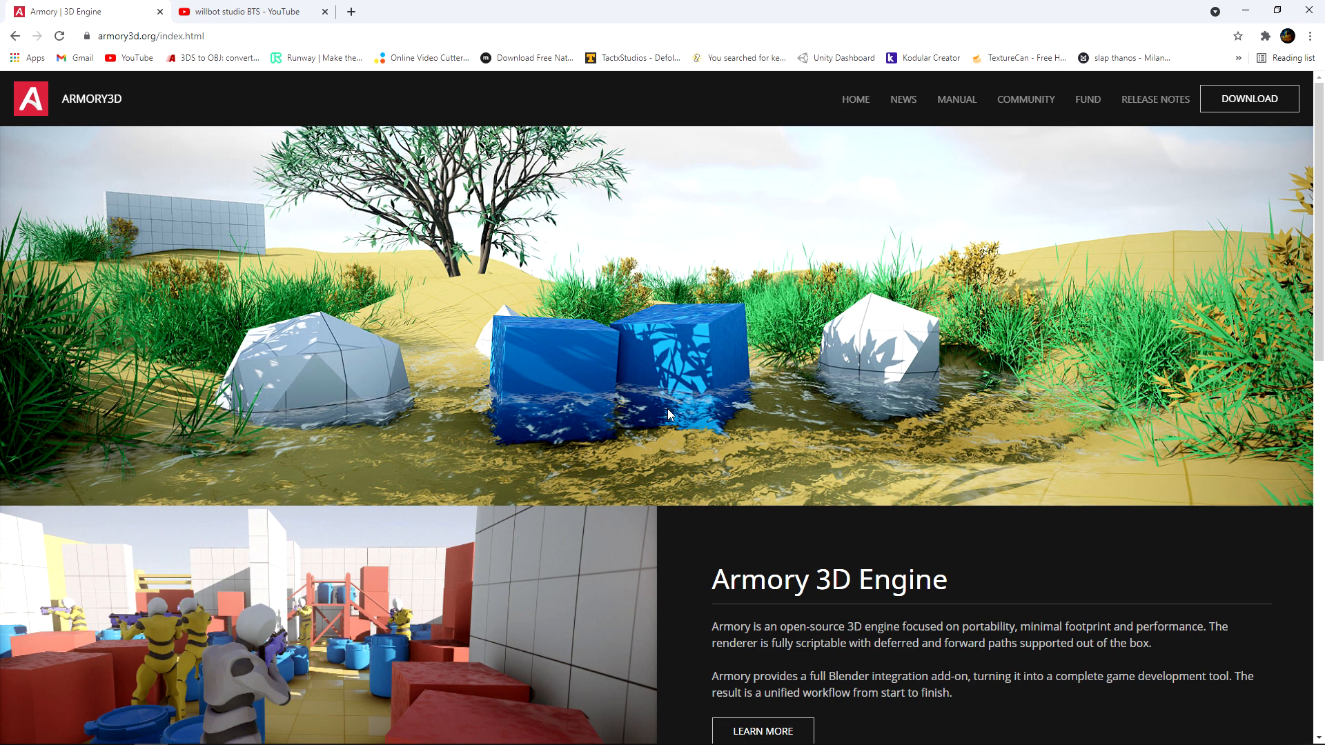
{"action": "mouse_move", "coordinate": [676, 537]}
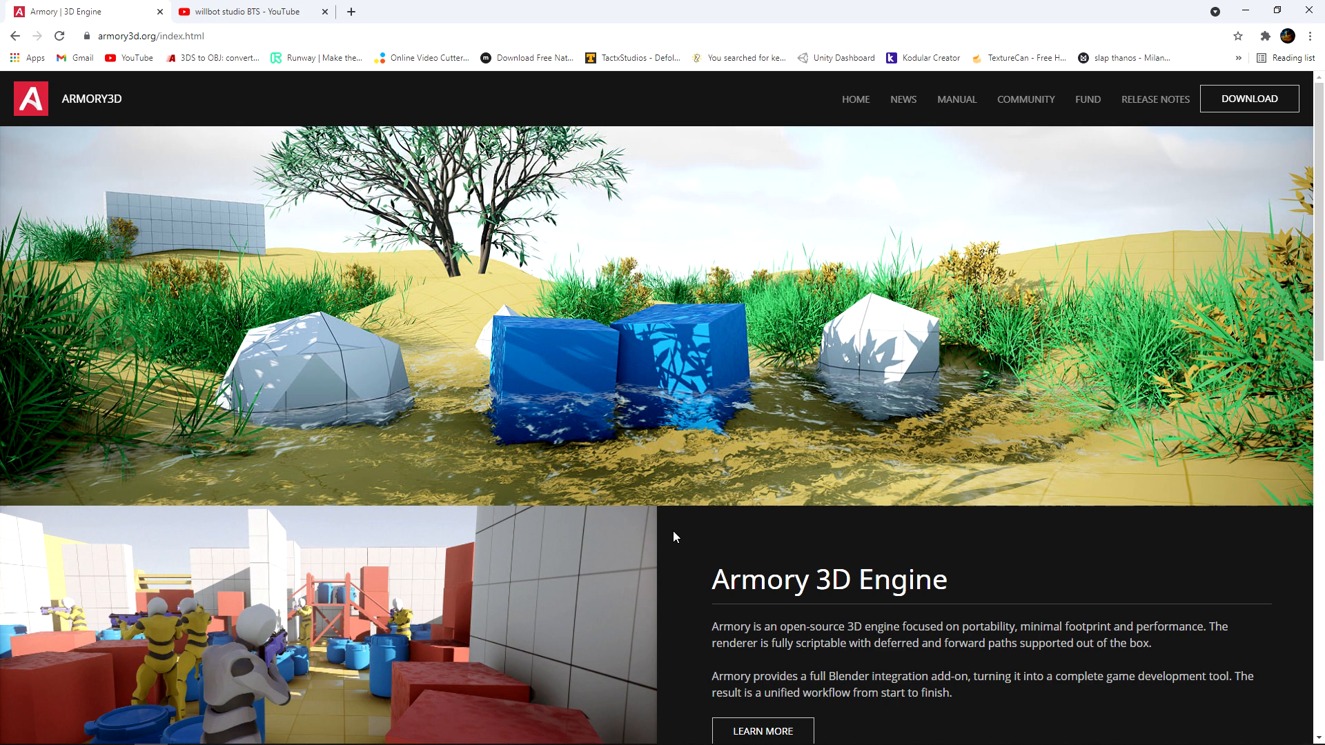
{"action": "mouse_move", "coordinate": [517, 597]}
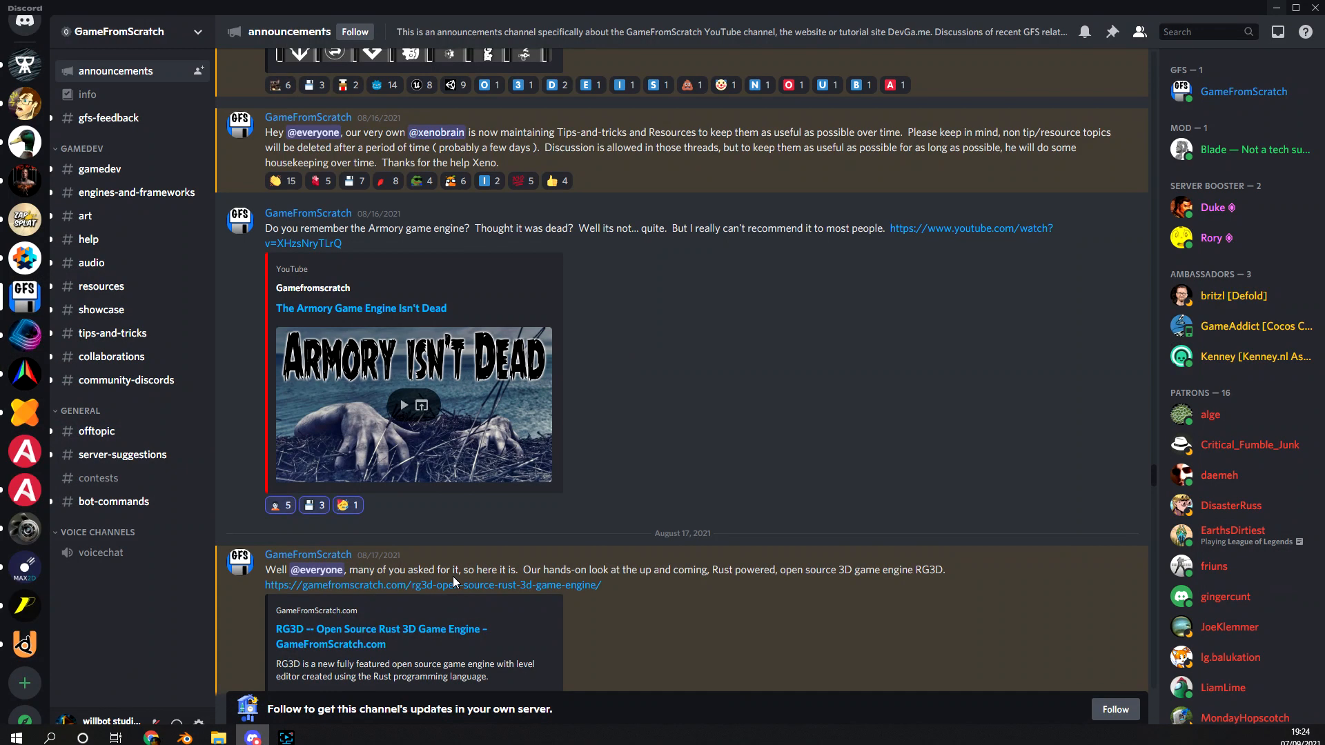
{"action": "mouse_move", "coordinate": [623, 514]}
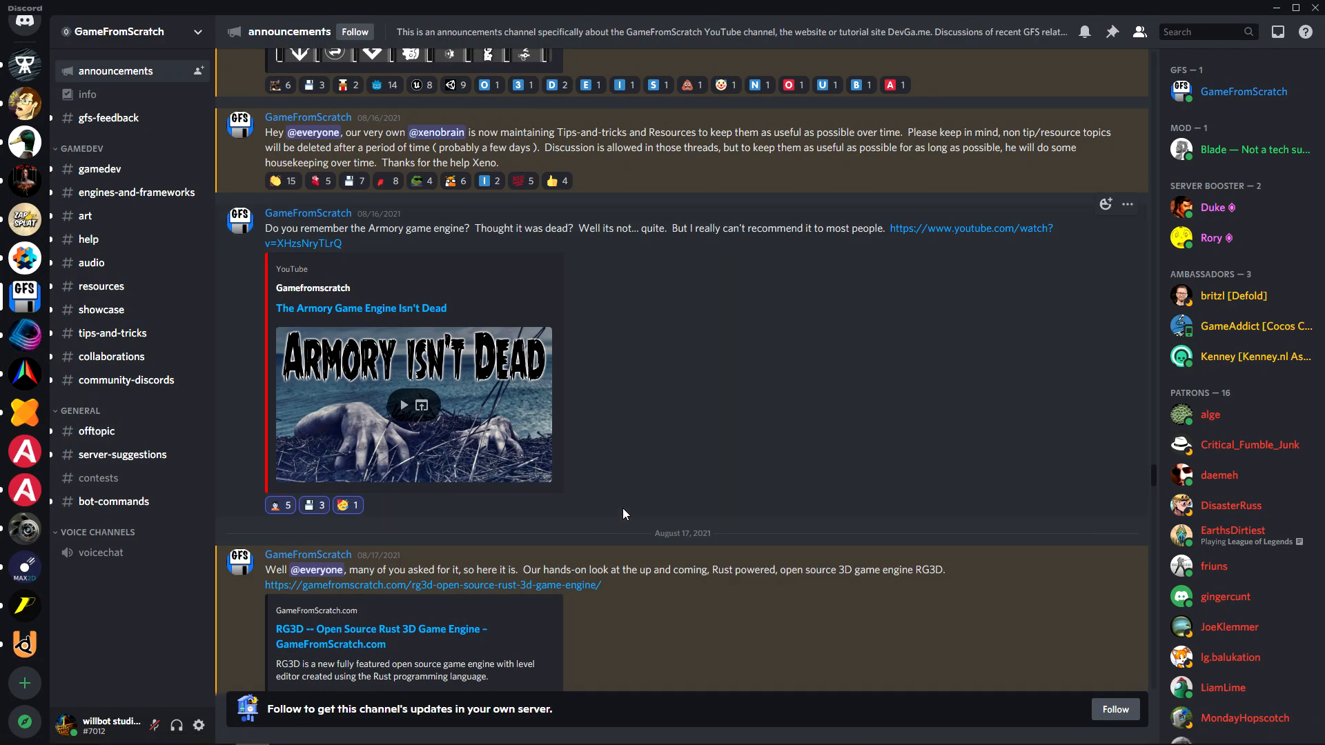
{"action": "mouse_move", "coordinate": [640, 462]}
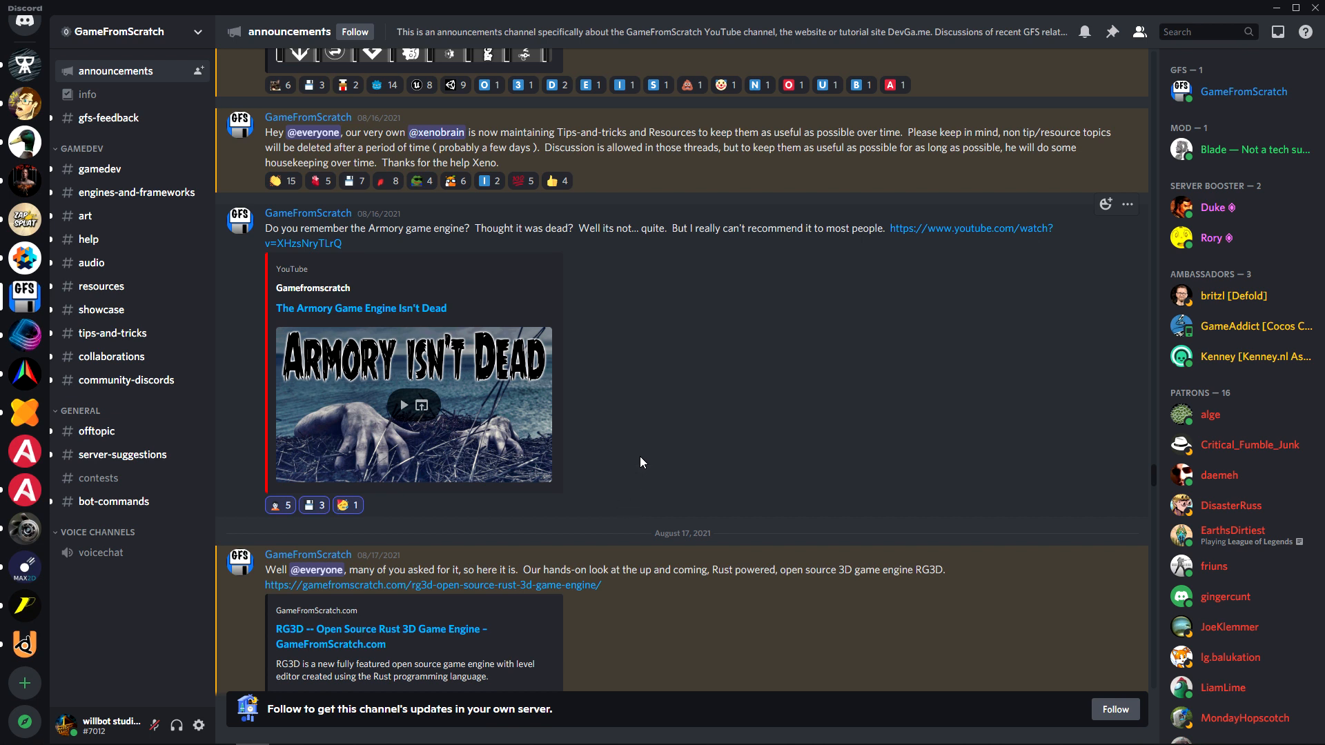
{"action": "mouse_move", "coordinate": [650, 448]}
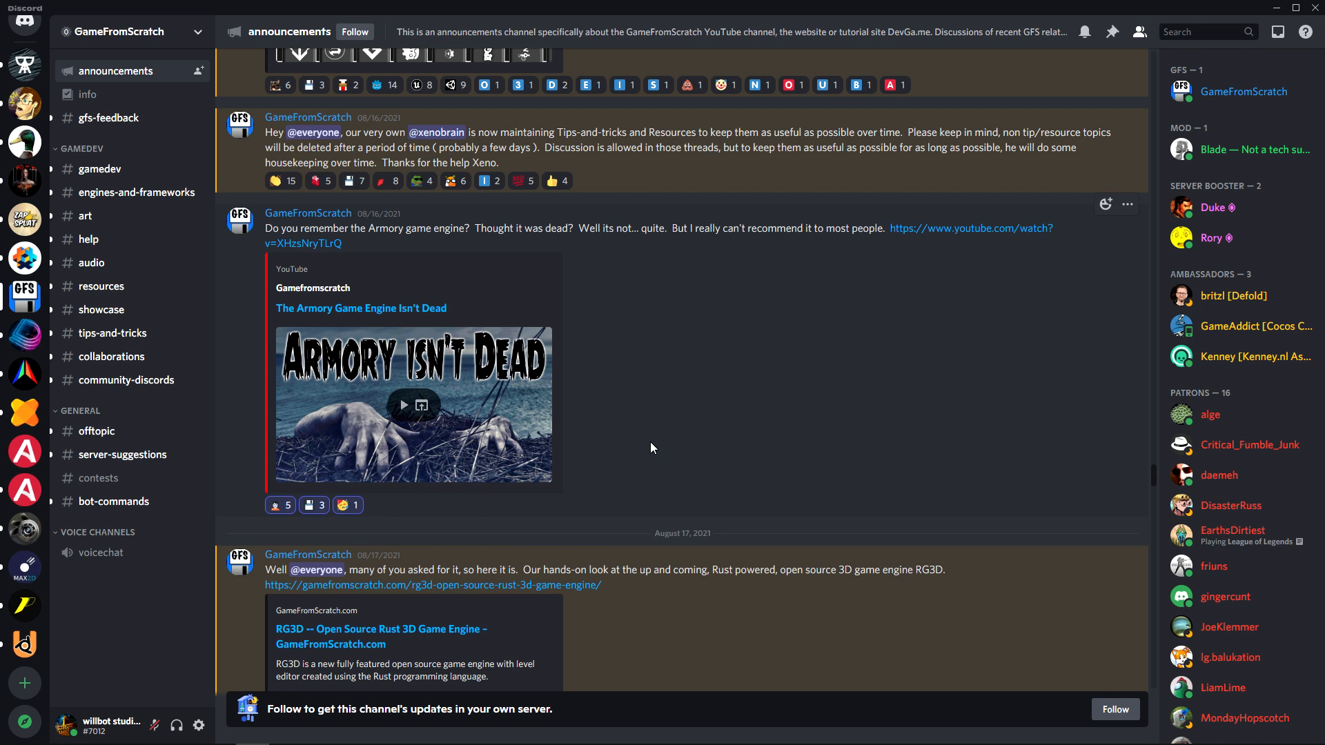
{"action": "mouse_move", "coordinate": [834, 449]}
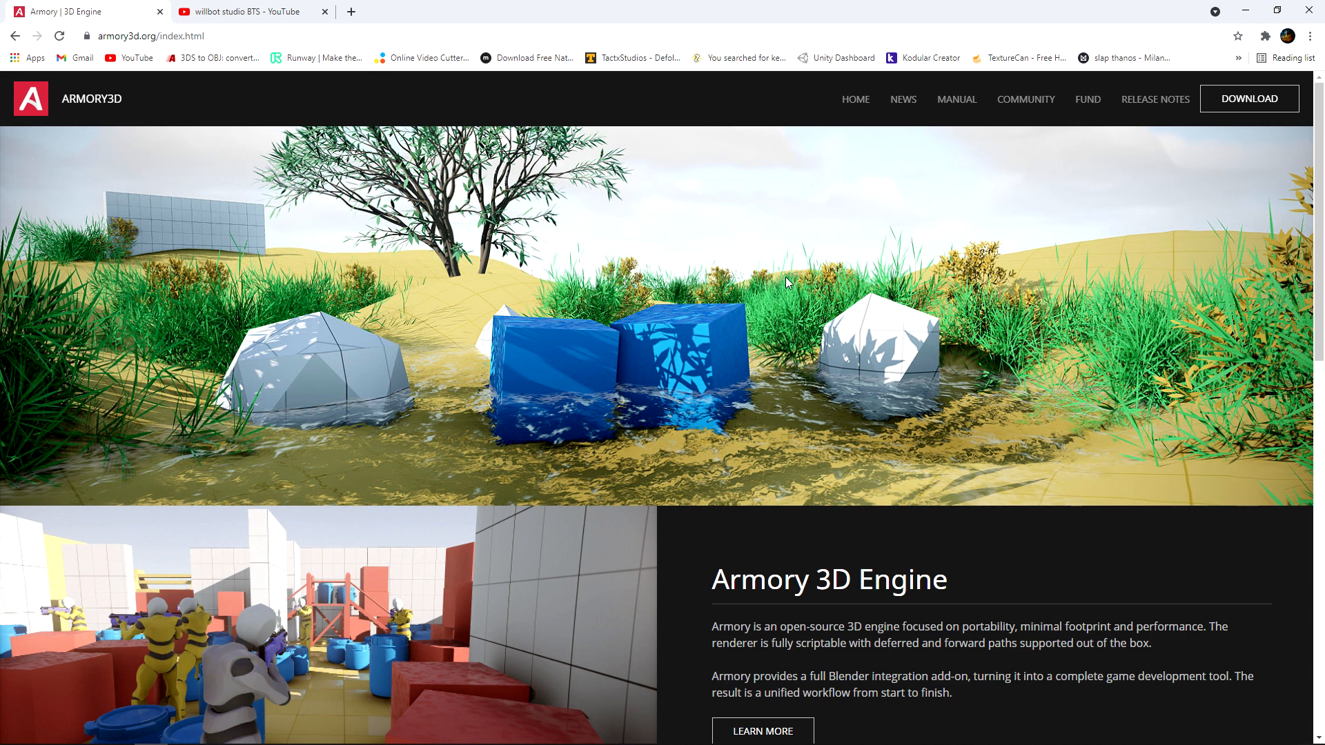
{"action": "mouse_move", "coordinate": [1155, 100]}
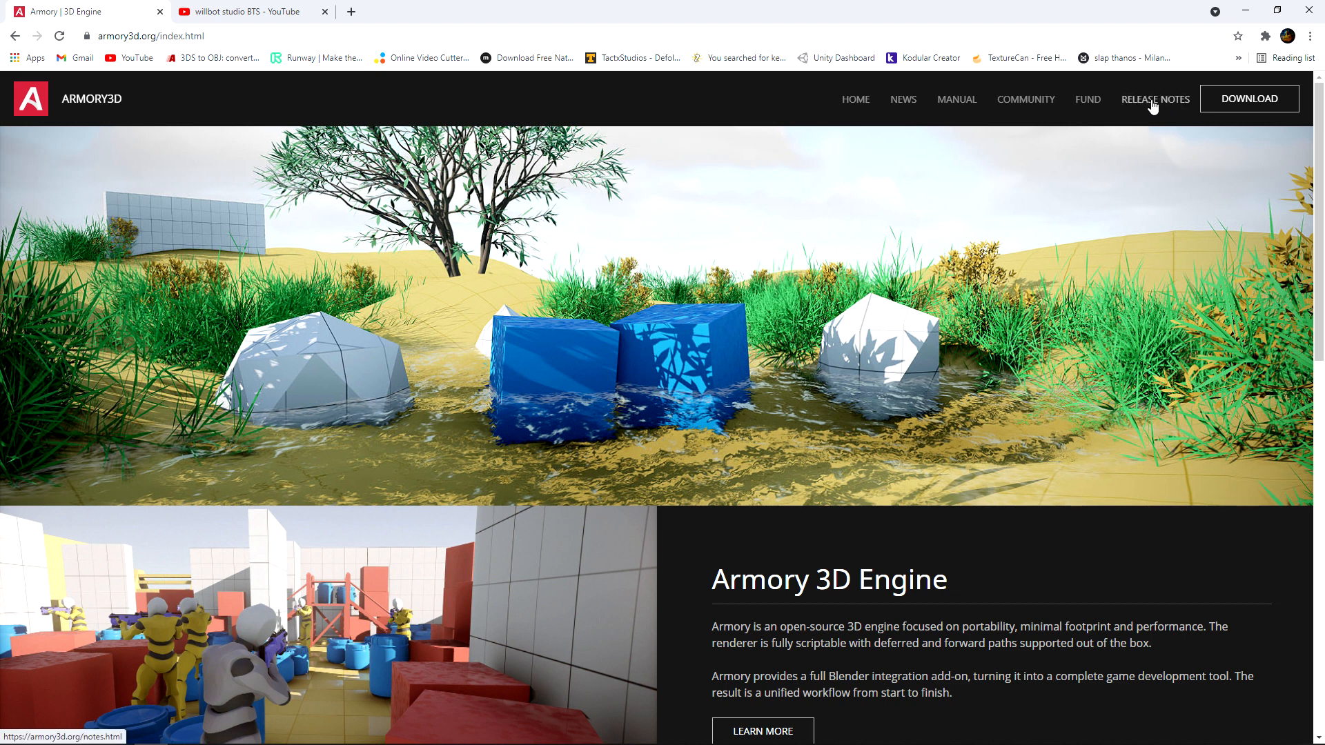
Step: Go to the Release Notes page from the armory3d.org top navigation bar
{"action": "left_click", "coordinate": [1154, 100]}
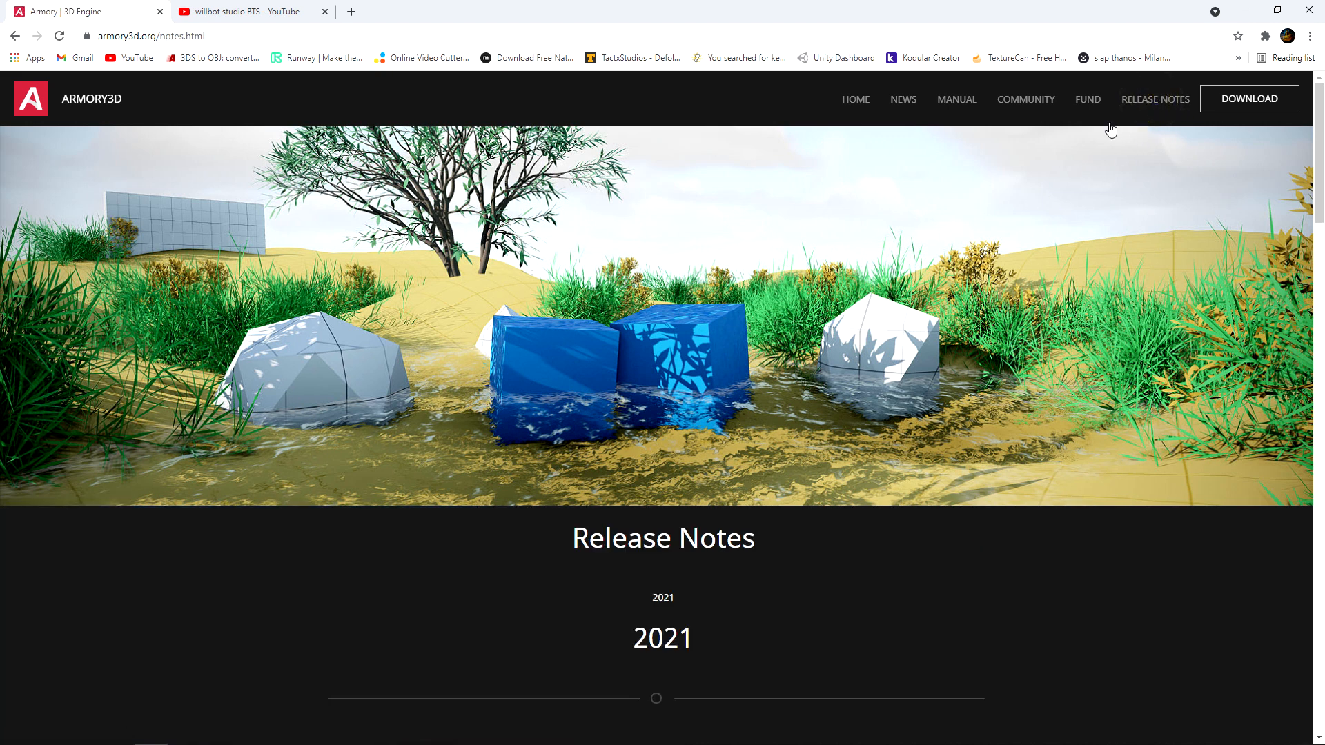
{"action": "mouse_move", "coordinate": [1075, 254]}
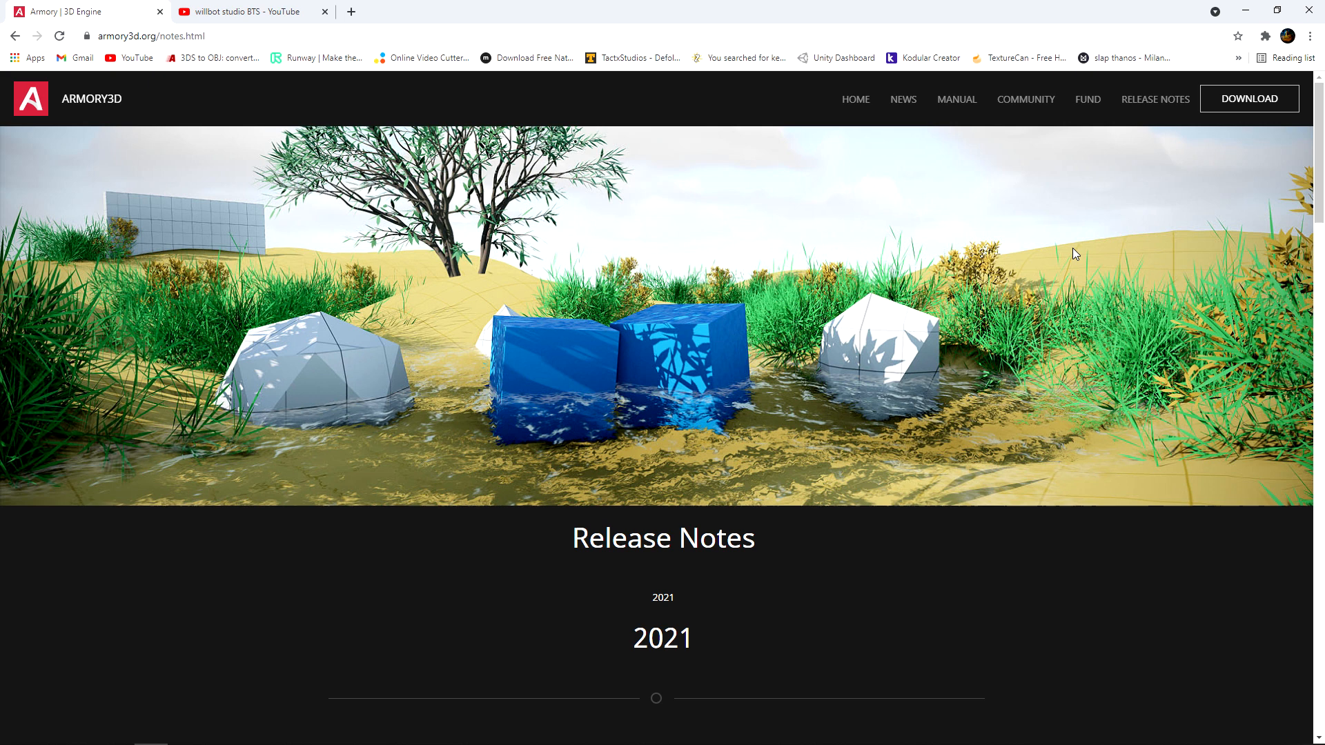
{"action": "mouse_move", "coordinate": [1040, 293]}
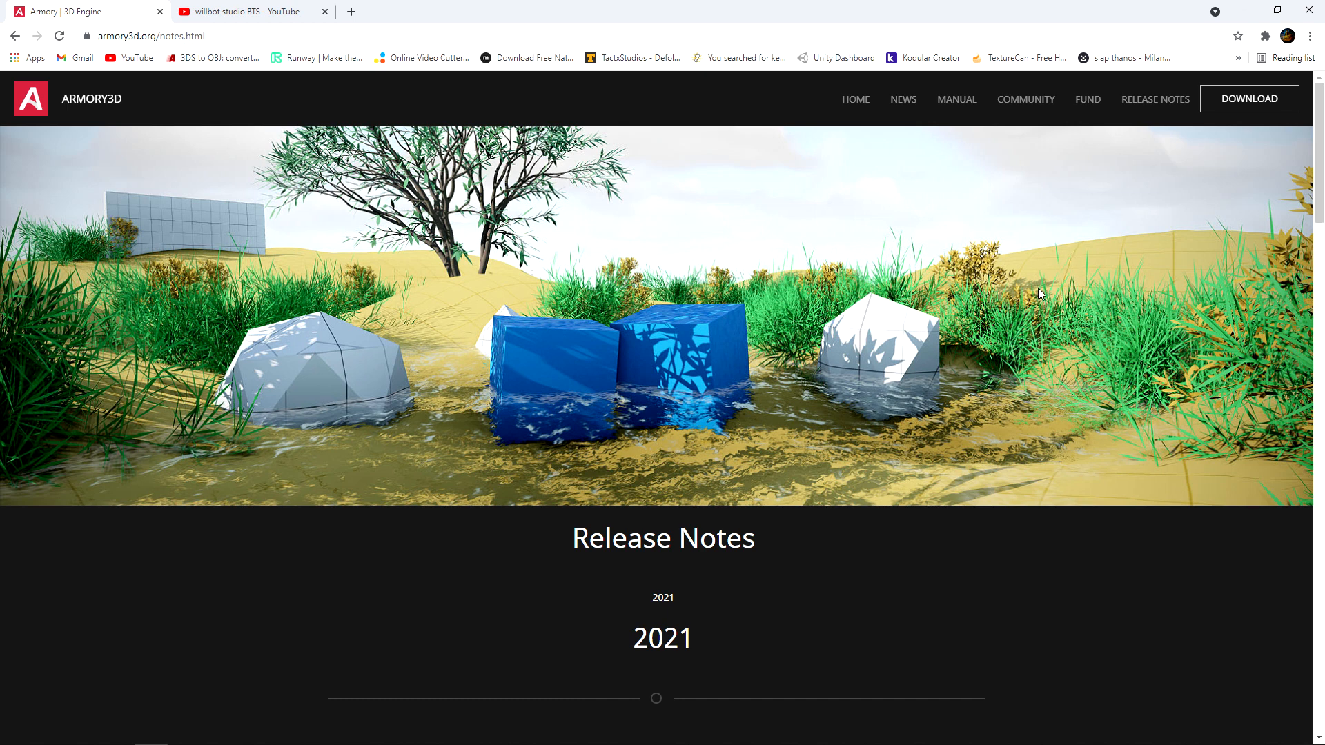
Step: Scroll the Release Notes down to the 2021.09 September Release summary and Highlights
{"action": "scroll", "scroll_direction": "down", "scroll_amount": 3}
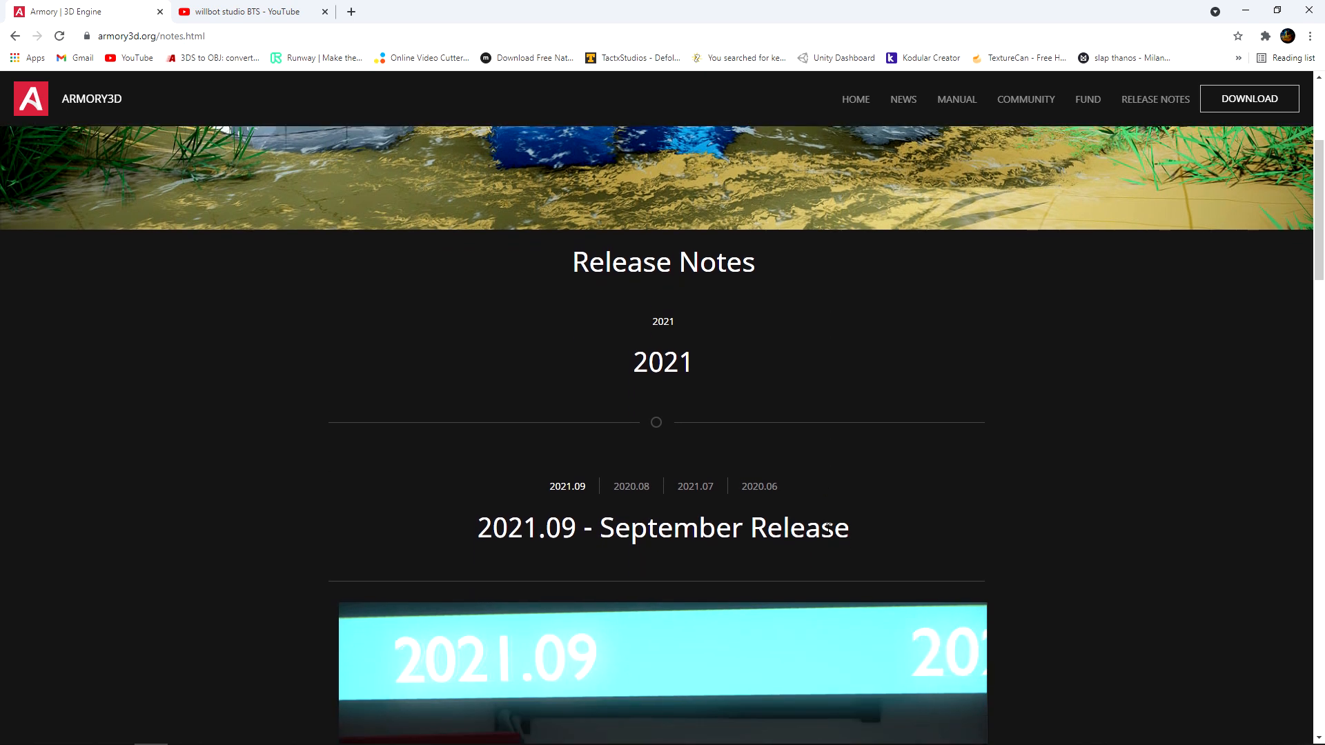
{"action": "scroll", "scroll_direction": "down", "scroll_amount": 3}
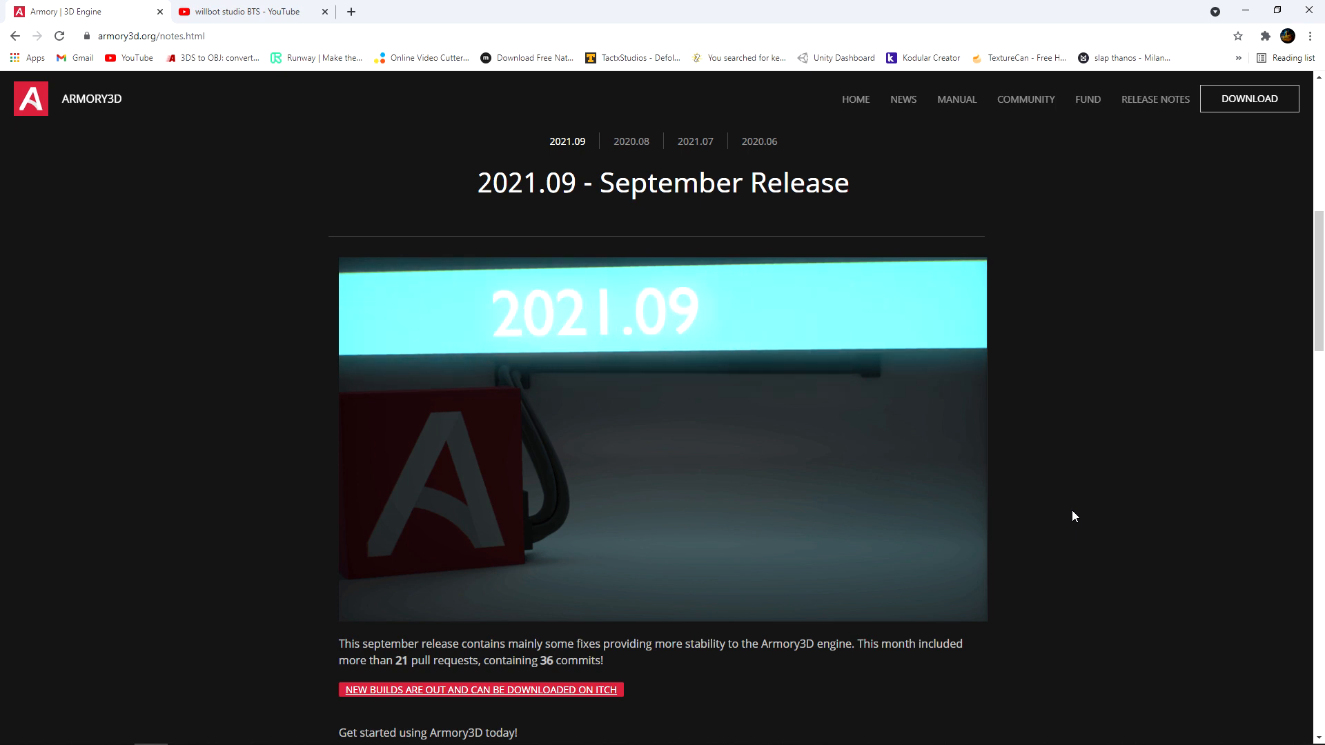
{"action": "scroll", "scroll_direction": "down", "scroll_amount": 3}
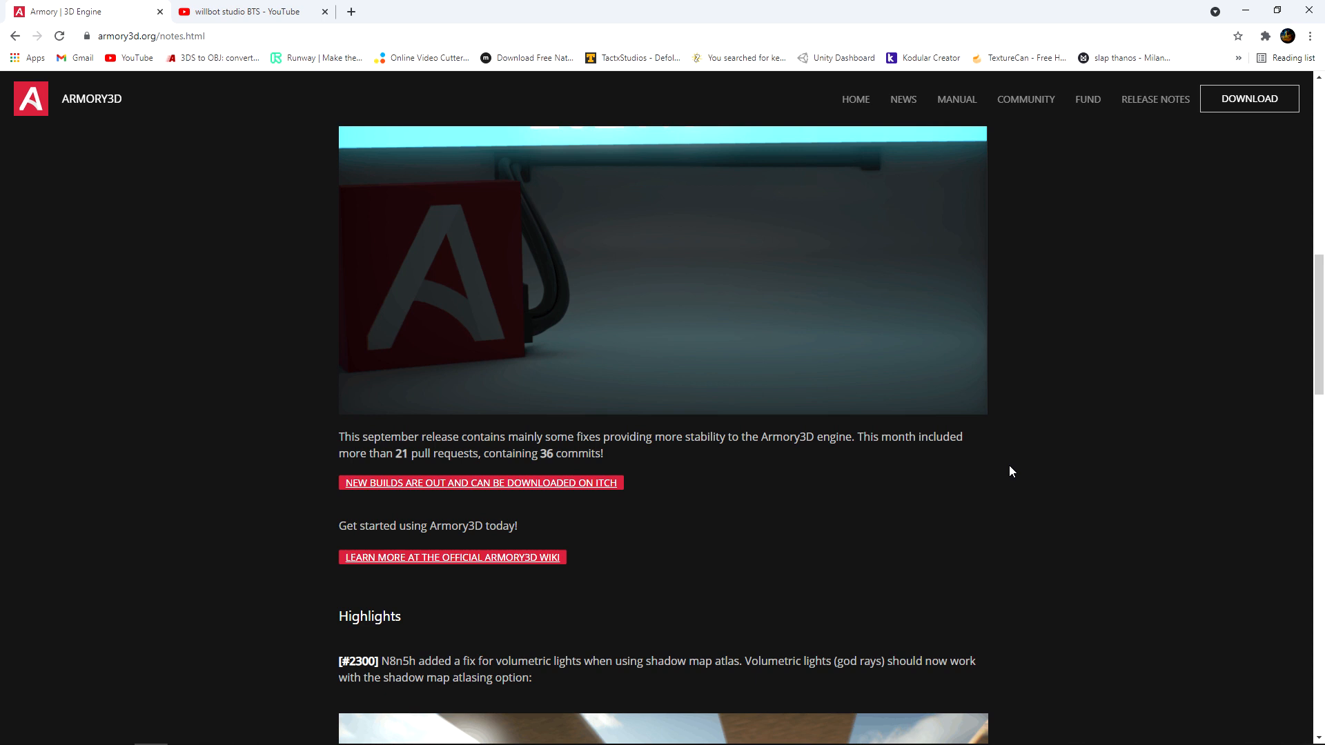
{"action": "mouse_move", "coordinate": [480, 468]}
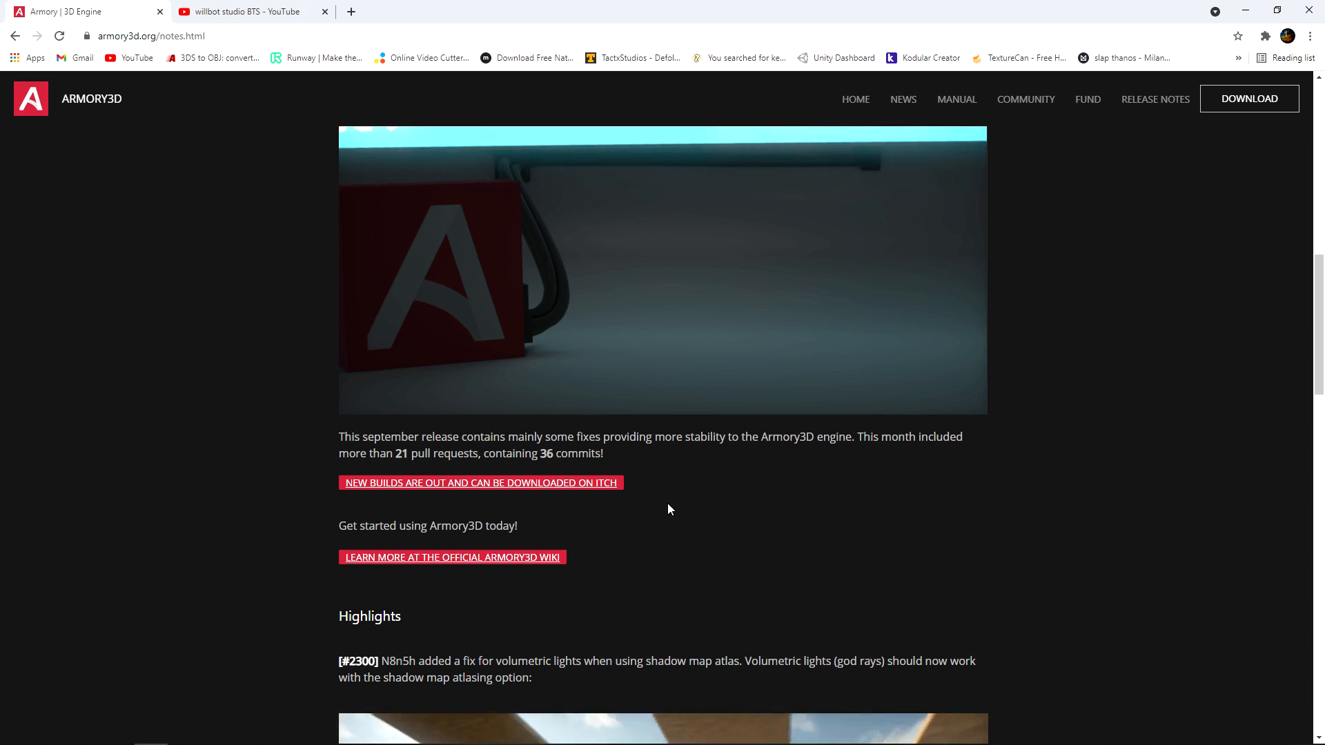
{"action": "scroll", "scroll_direction": "down", "scroll_amount": 3}
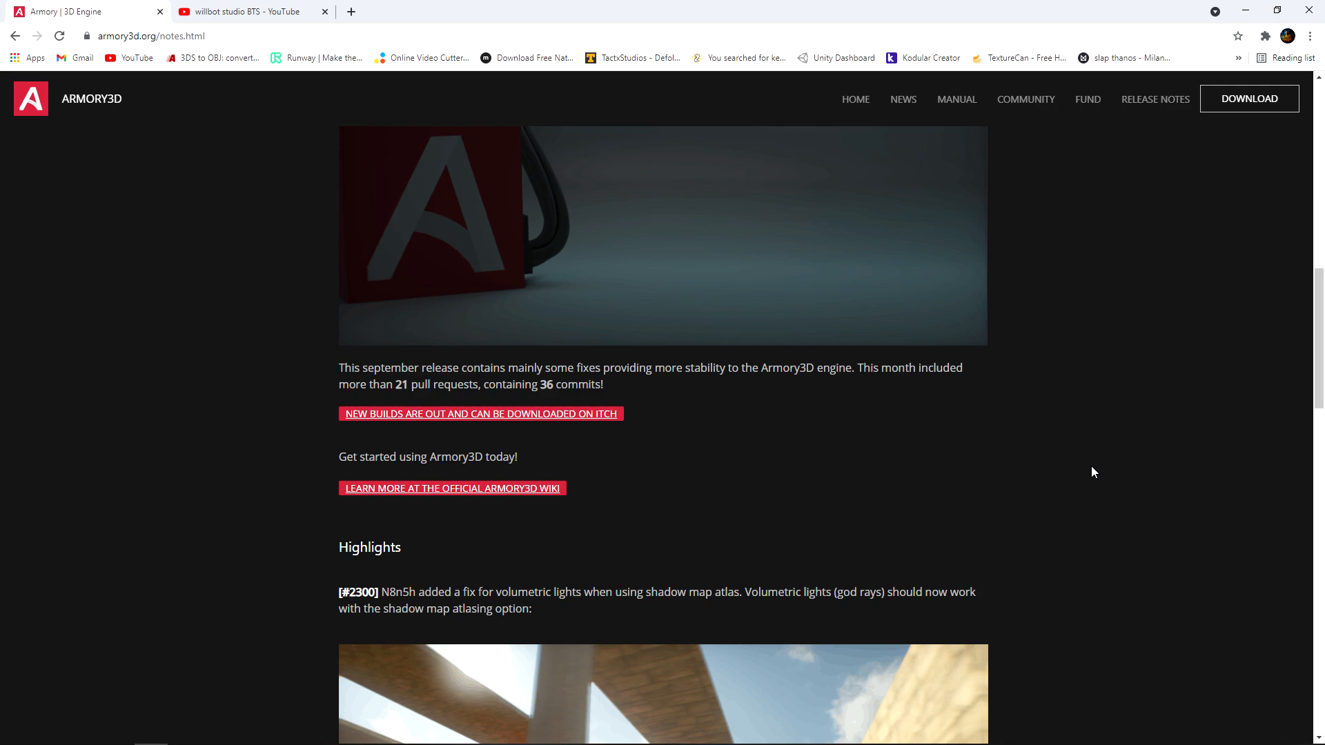
{"action": "scroll", "scroll_direction": "down", "scroll_amount": 3}
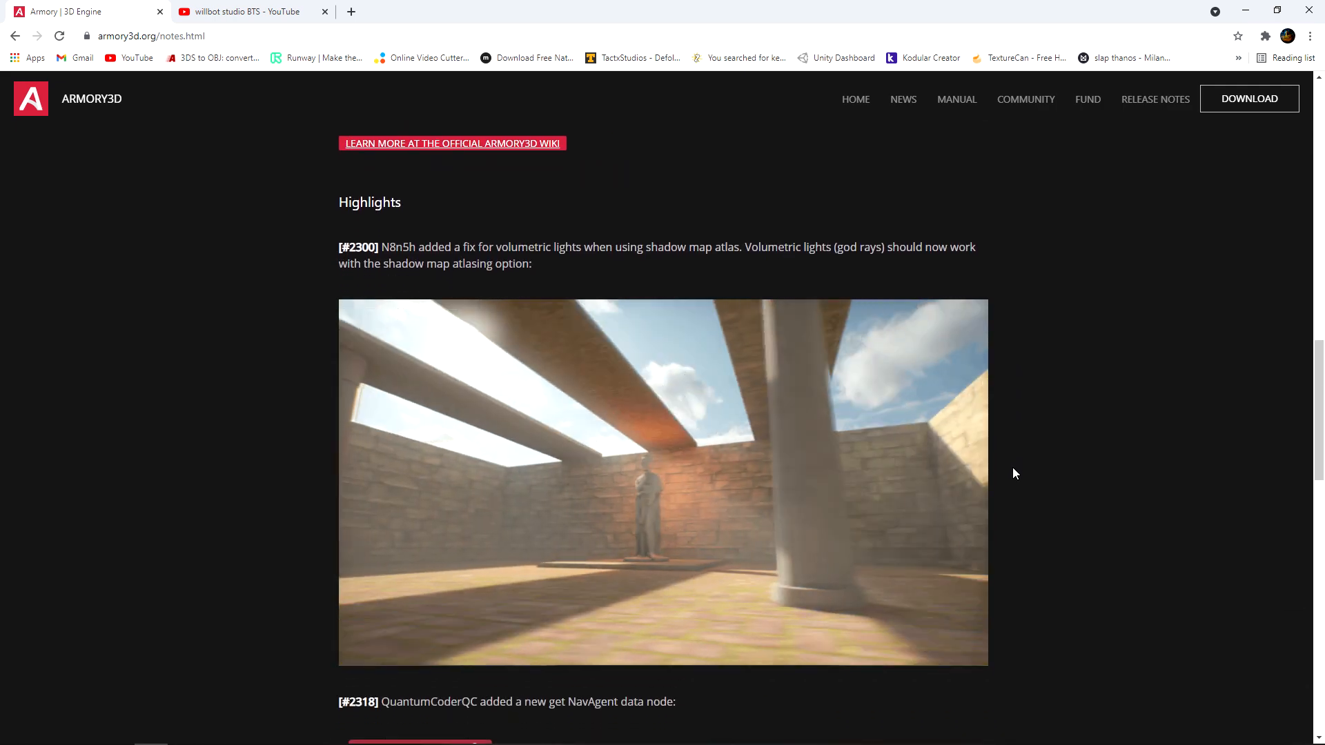
{"action": "scroll", "scroll_direction": "up", "scroll_amount": 3}
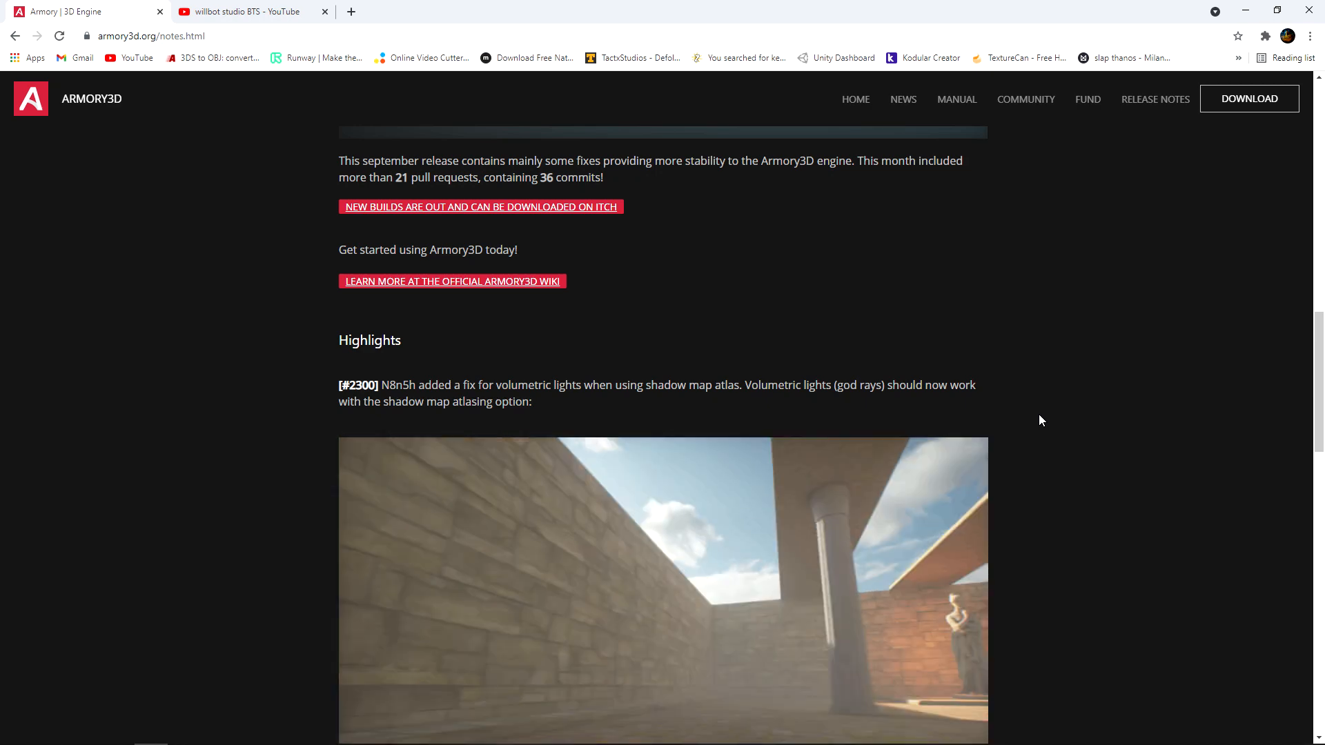
{"action": "scroll", "scroll_direction": "down", "scroll_amount": 3}
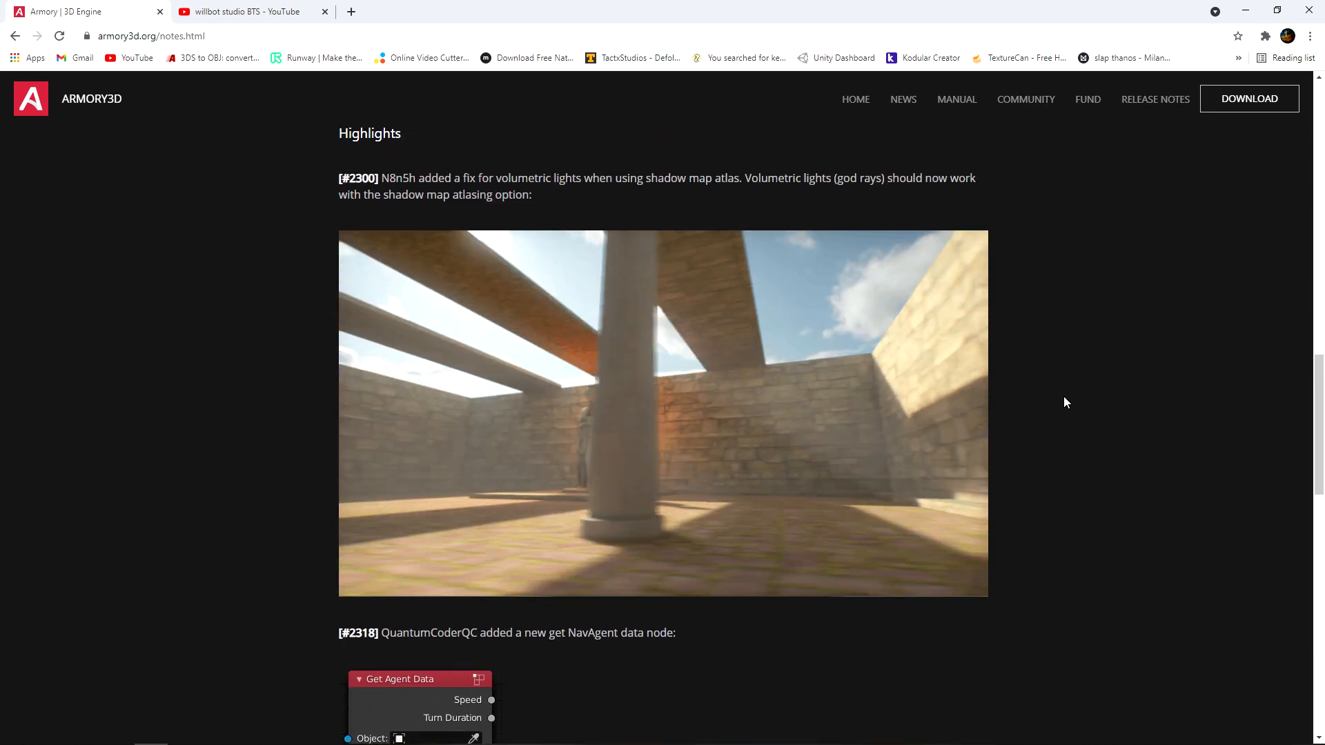
{"action": "scroll", "scroll_direction": "down", "scroll_amount": 3}
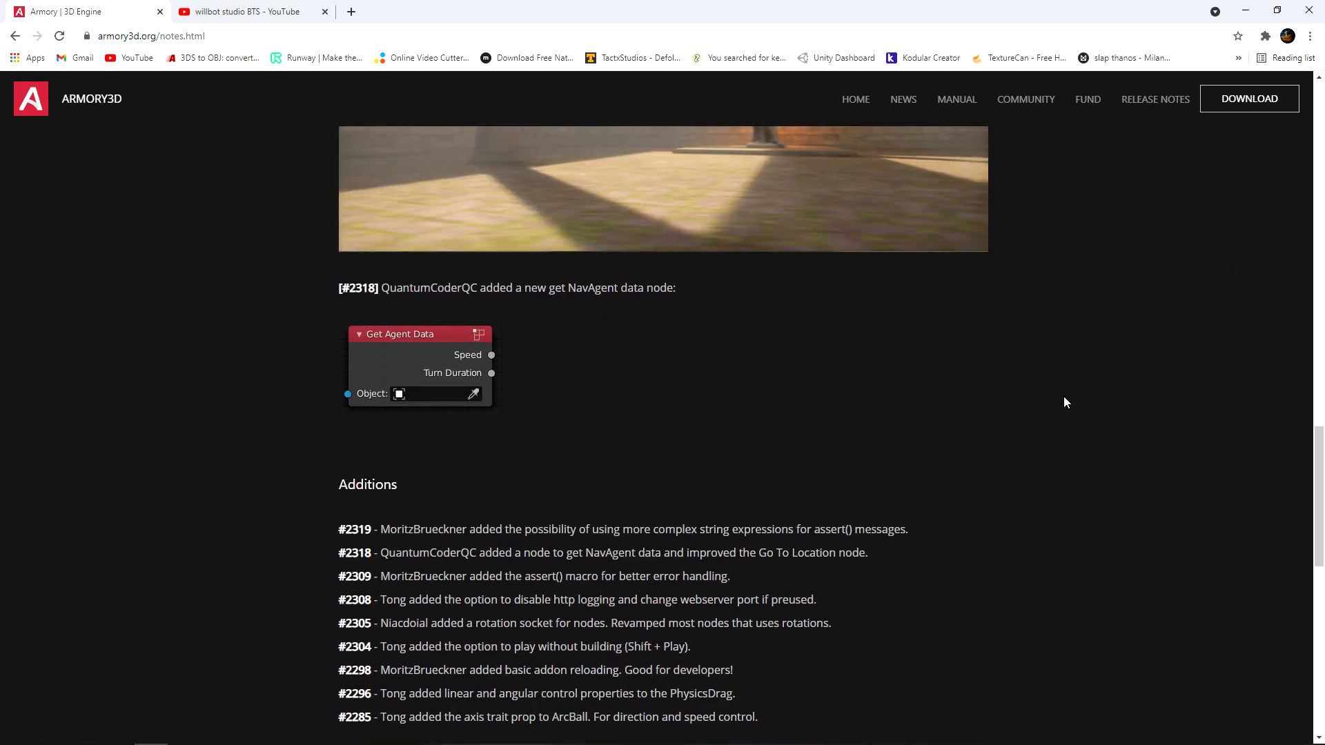
{"action": "scroll", "scroll_direction": "down", "scroll_amount": 3}
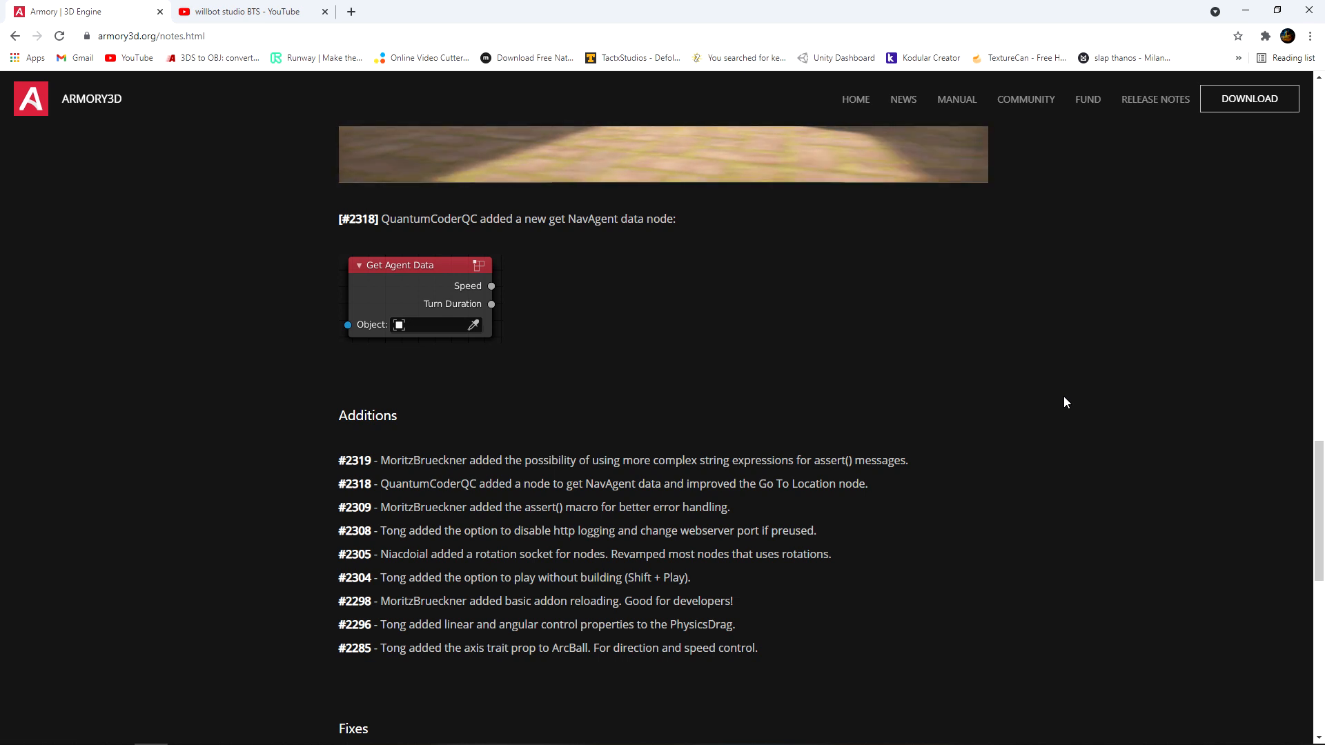
{"action": "scroll", "scroll_direction": "down", "scroll_amount": 3}
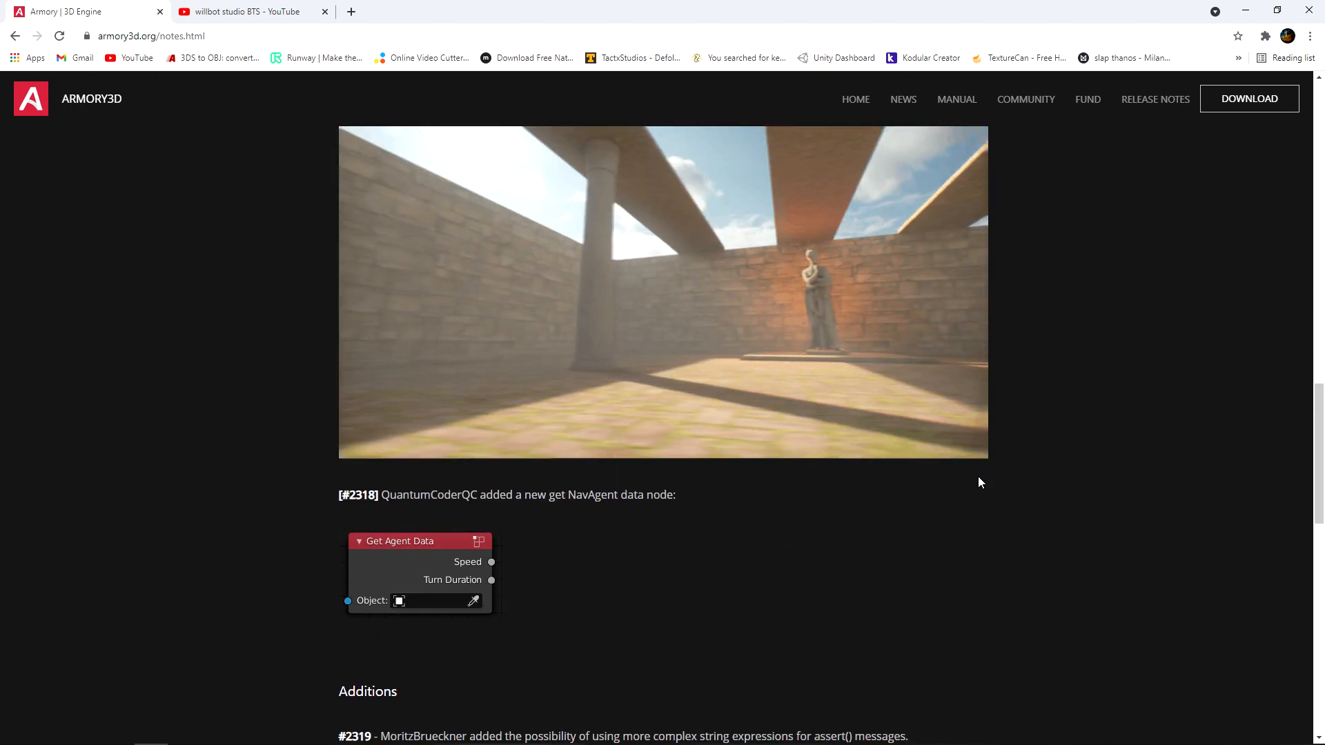
{"action": "scroll", "scroll_direction": "down", "scroll_amount": 3}
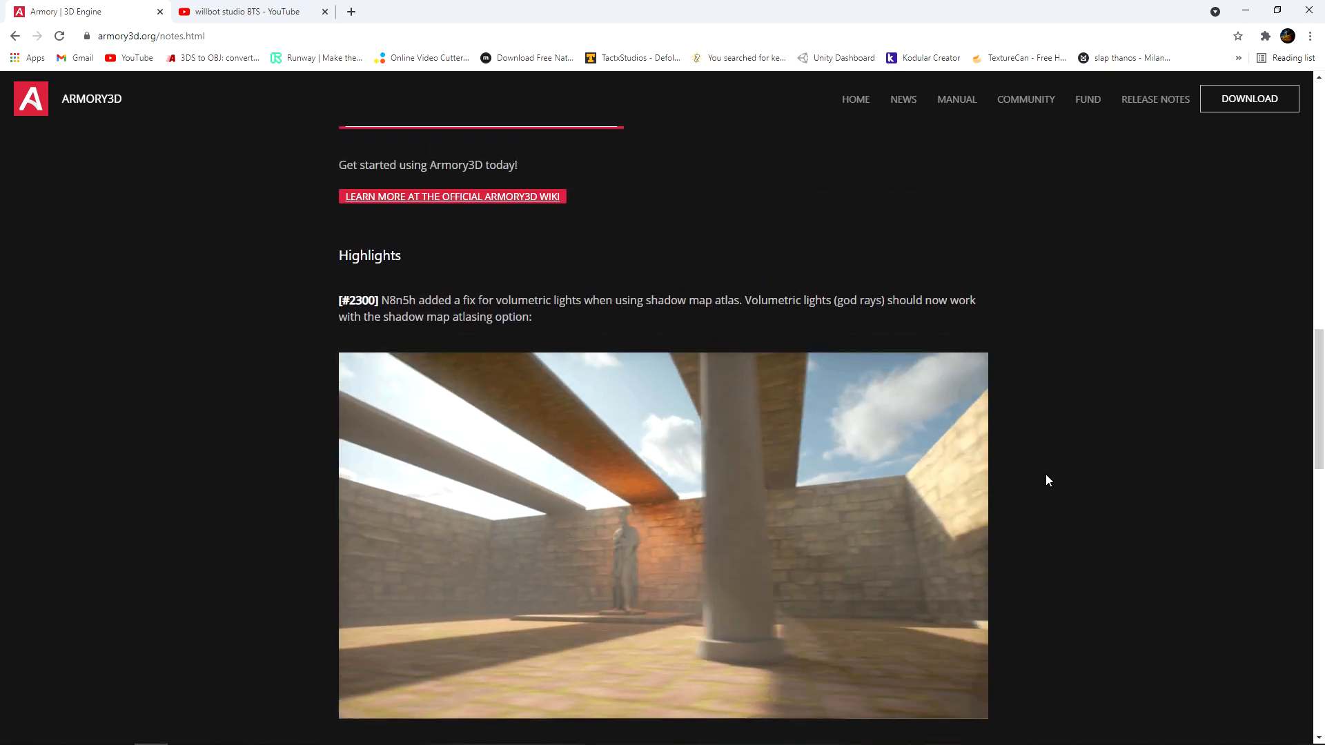
{"action": "scroll", "scroll_direction": "up", "scroll_amount": 3}
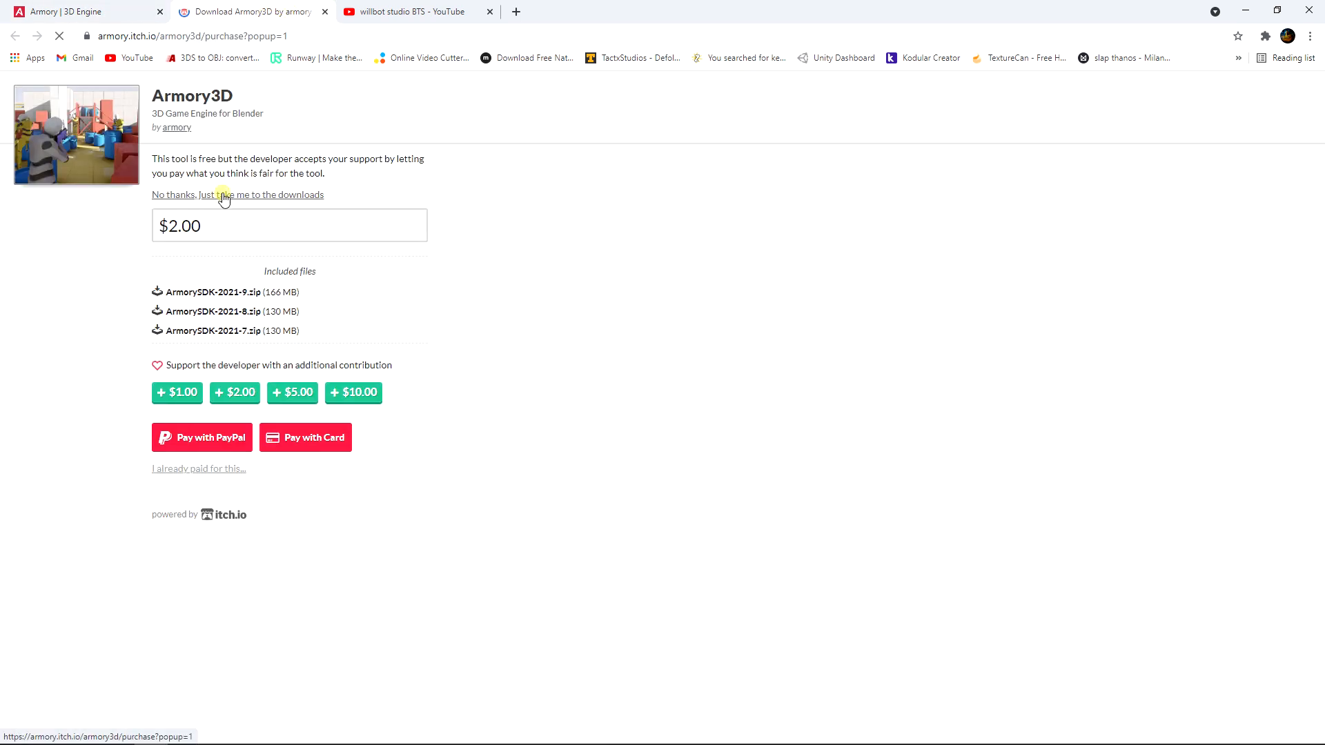
Step: Choose 'No thanks, just take me to the downloads' and view the ArmorySDK 2021-9, 2021-8 and 2021-7 zips
{"action": "left_click", "coordinate": [237, 194]}
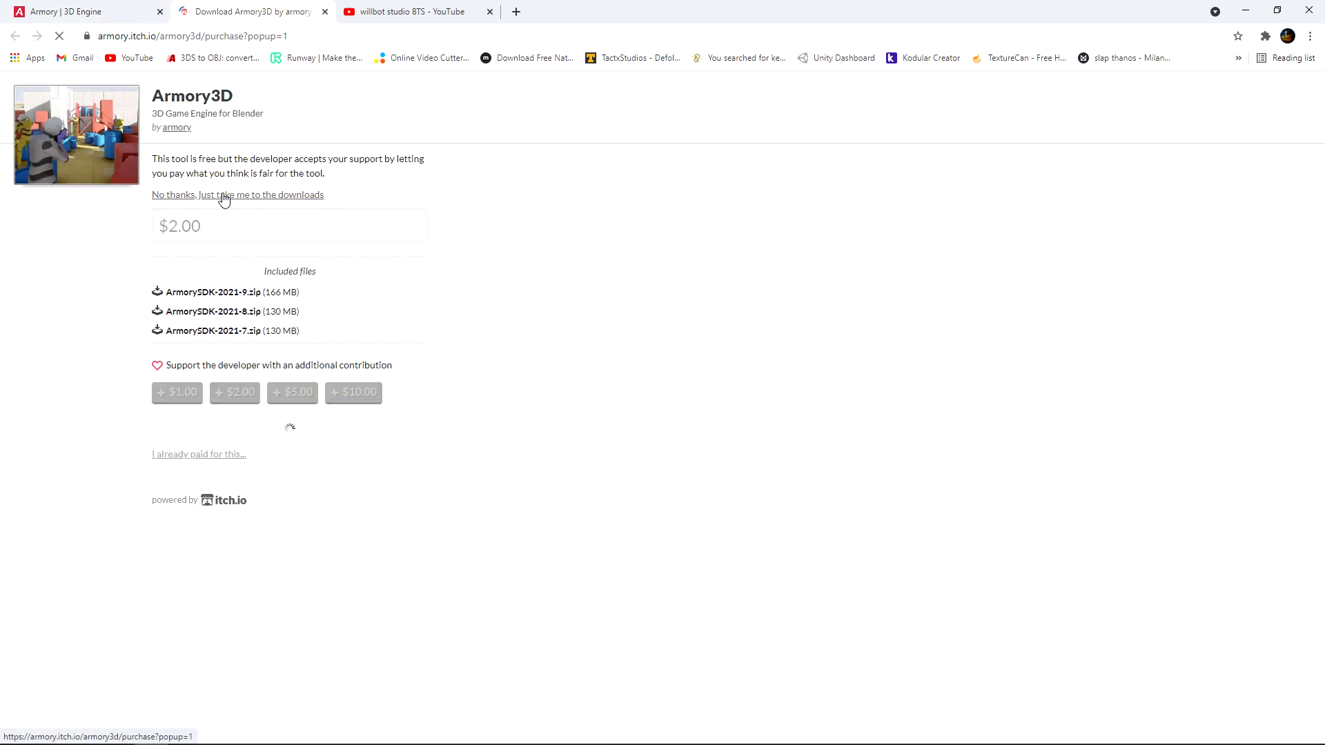
{"action": "left_click", "coordinate": [236, 194]}
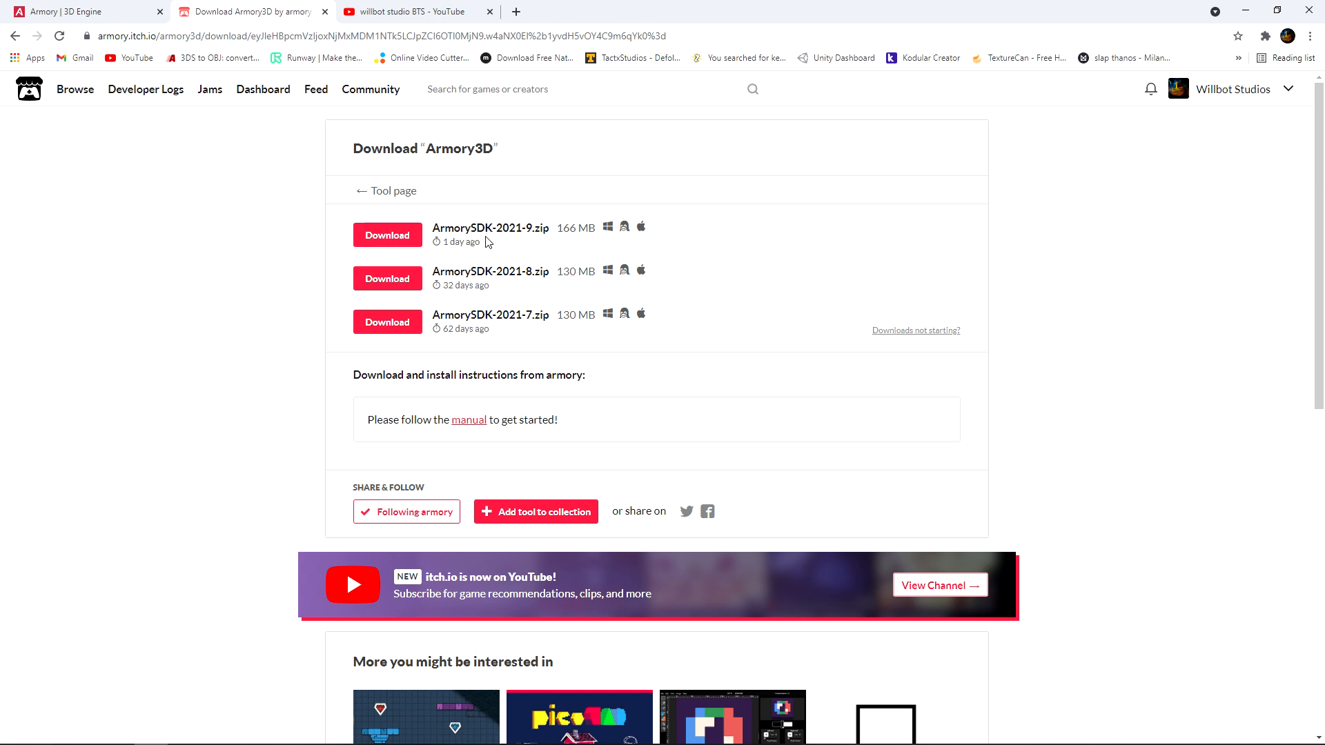
{"action": "mouse_move", "coordinate": [468, 308]}
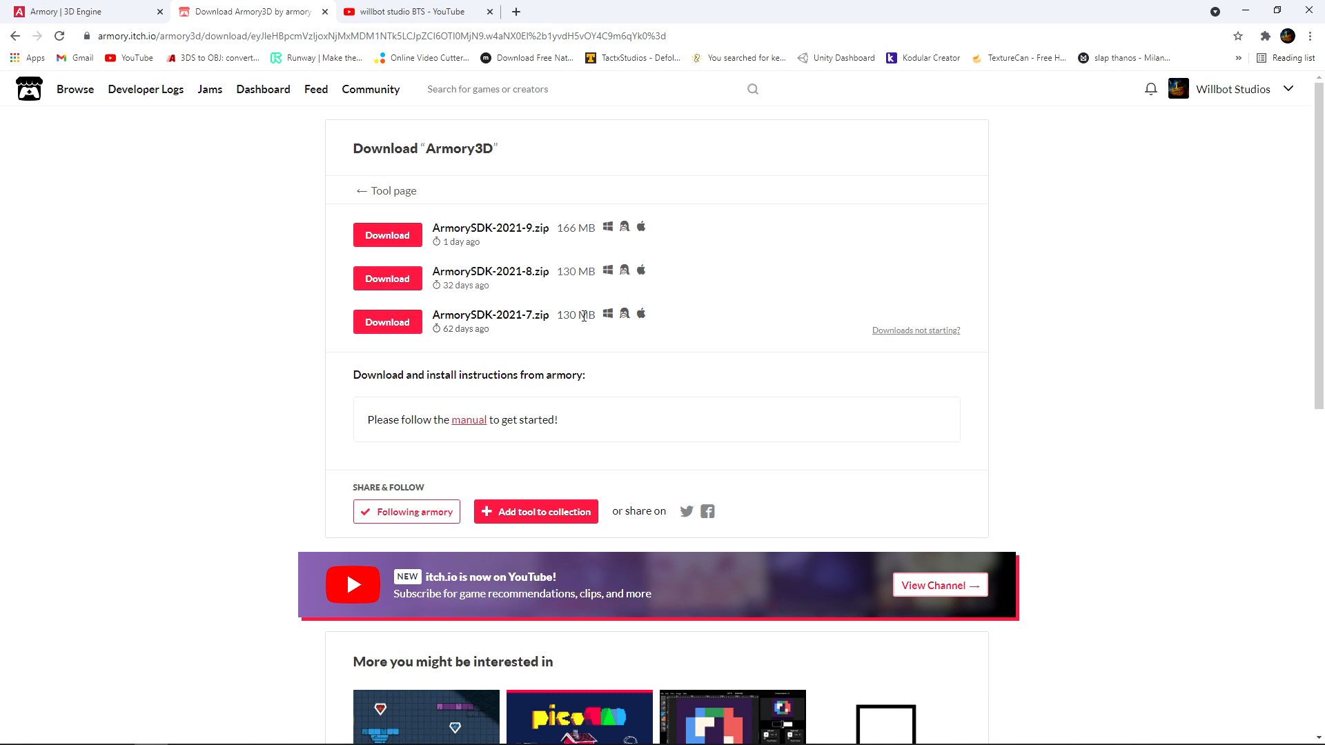
{"action": "mouse_move", "coordinate": [583, 314]}
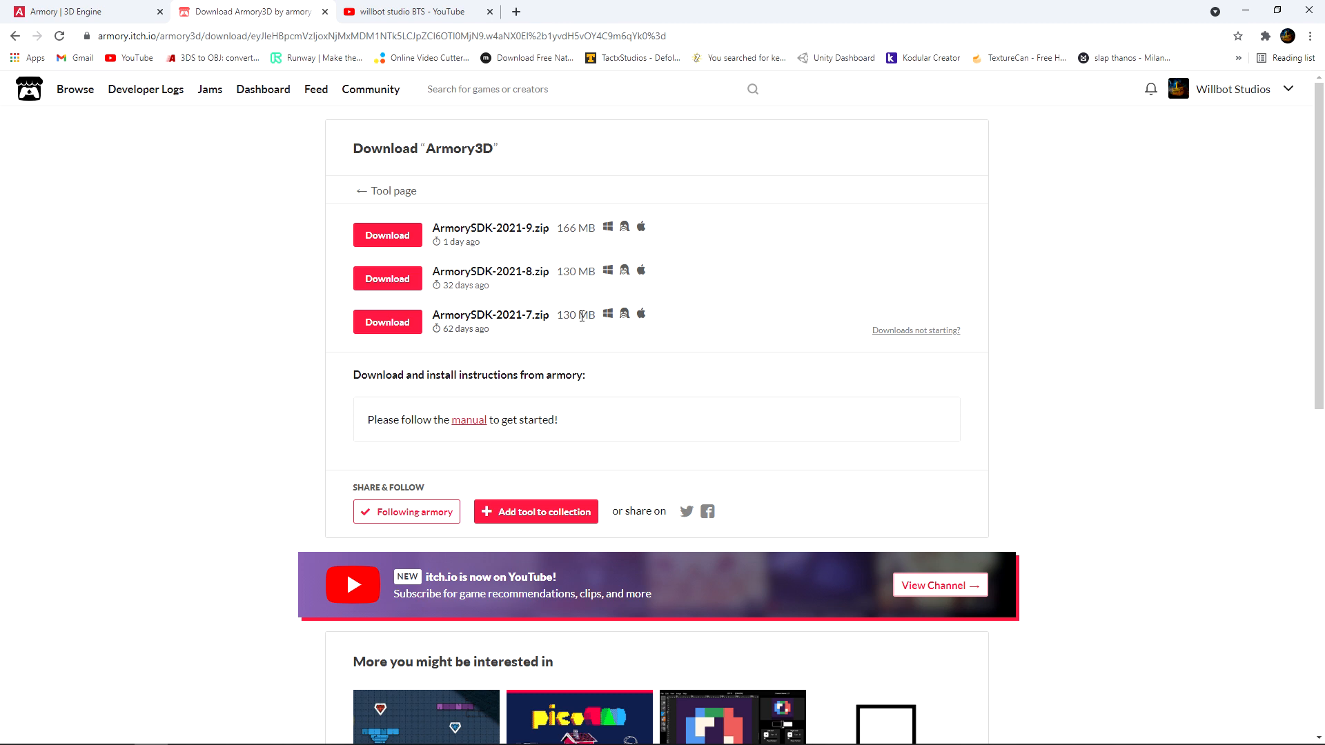
{"action": "mouse_move", "coordinate": [605, 329]}
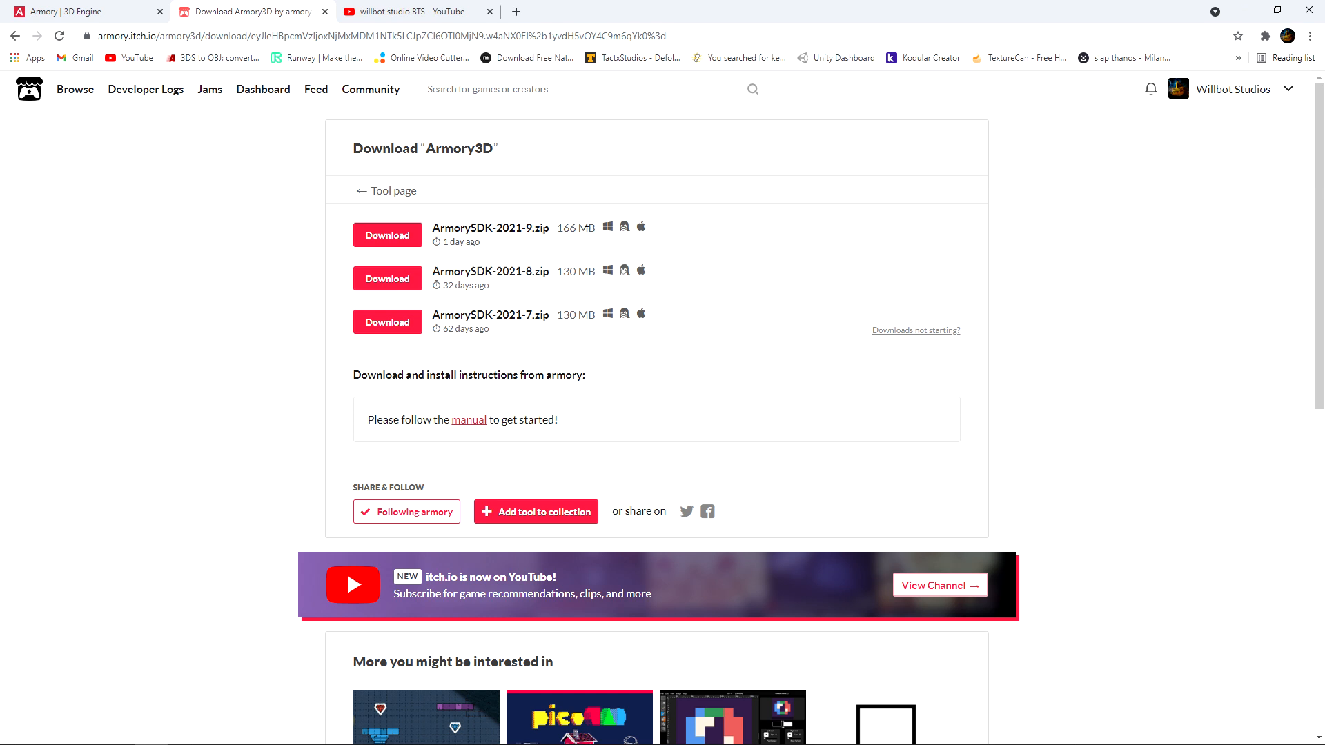
{"action": "mouse_move", "coordinate": [688, 244]}
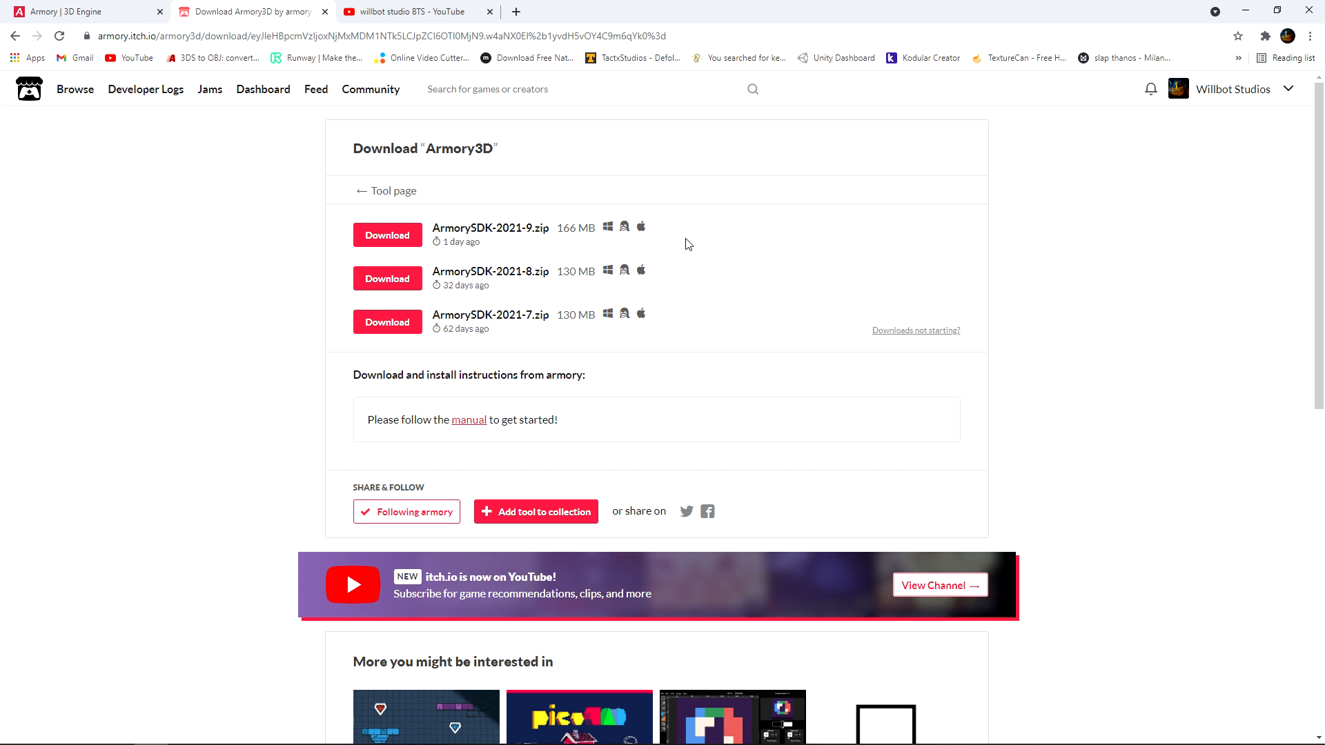
{"action": "scroll", "scroll_direction": "down", "scroll_amount": 3}
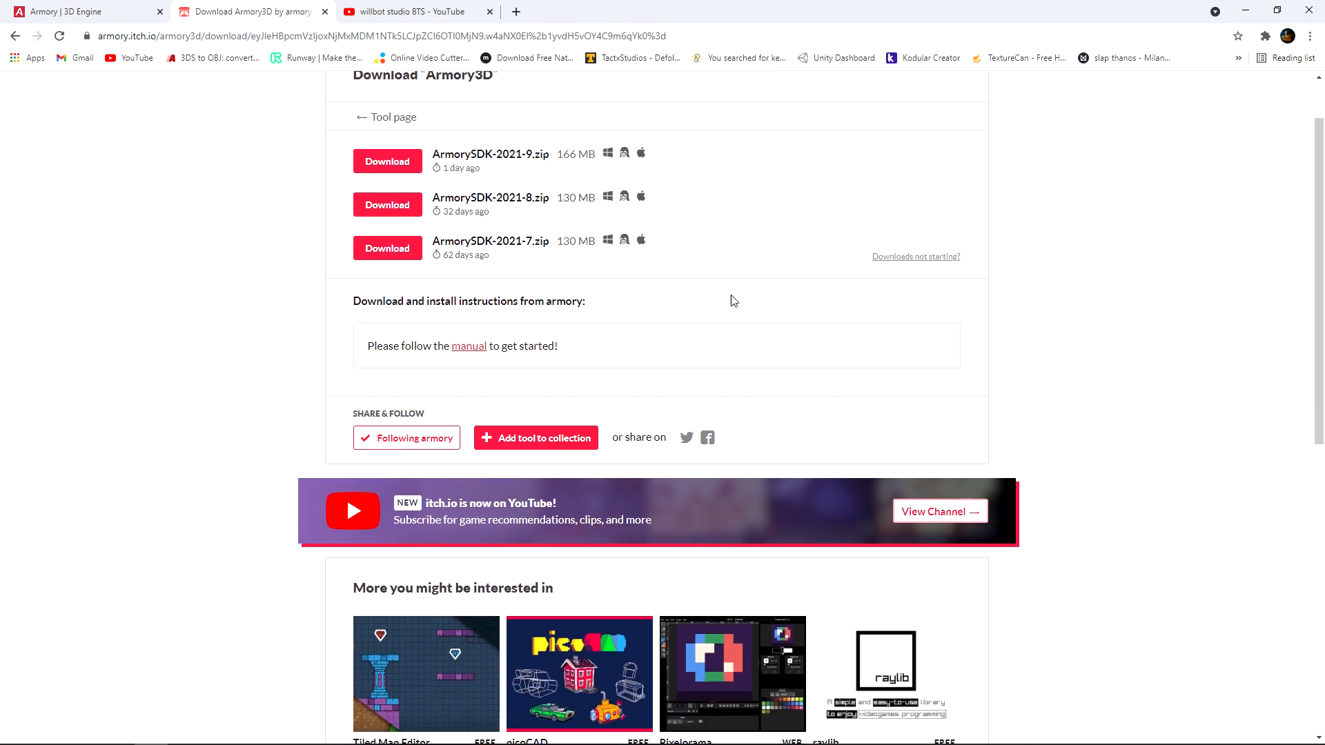